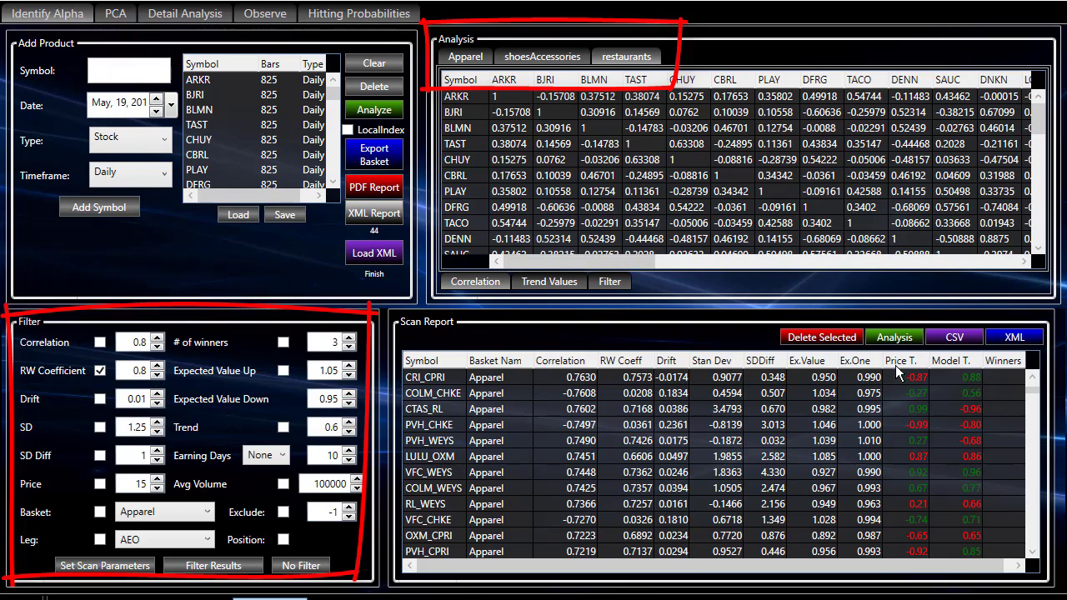
{"action": "mouse_move", "coordinate": [548, 491]}
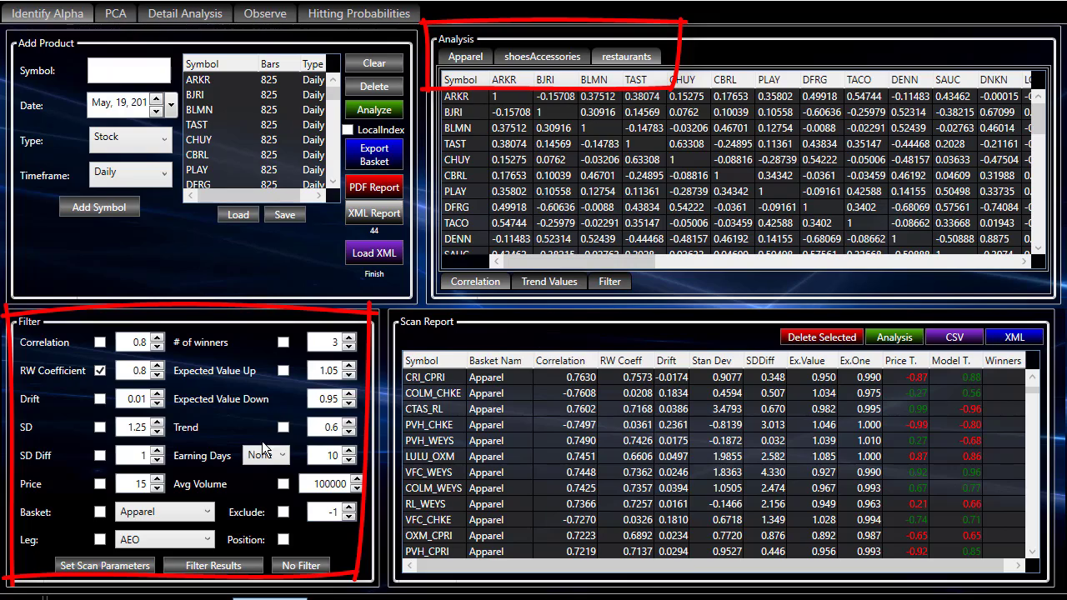
- Enable the correlation, 4-winners and expected value up 1.04 scan filters
{"action": "left_click", "coordinate": [158, 347]}
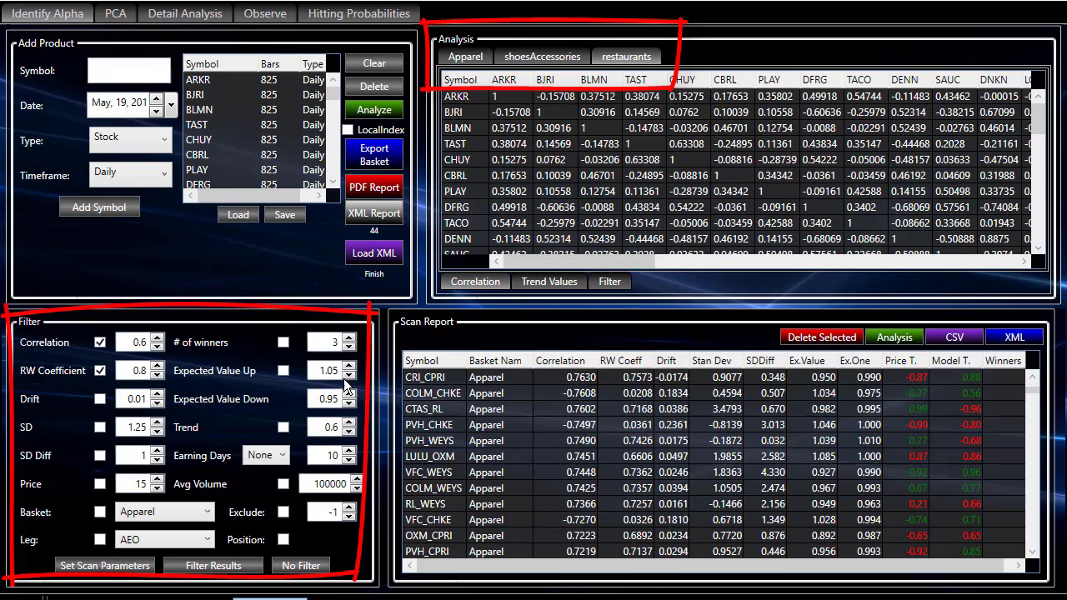
{"action": "left_click", "coordinate": [346, 337]}
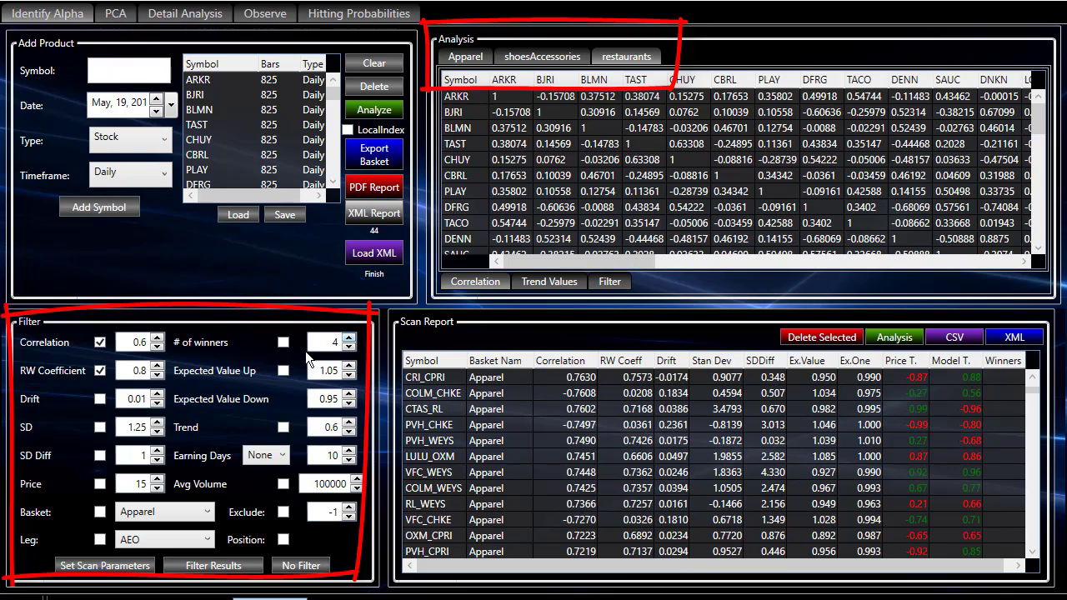
{"action": "left_click", "coordinate": [283, 342]}
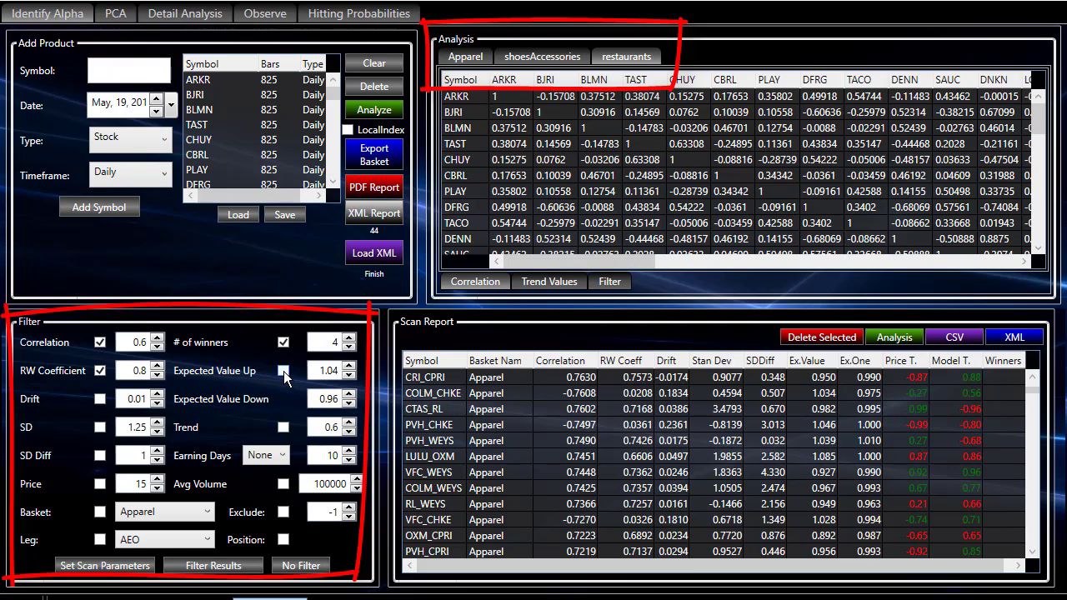
{"action": "left_click", "coordinate": [284, 370]}
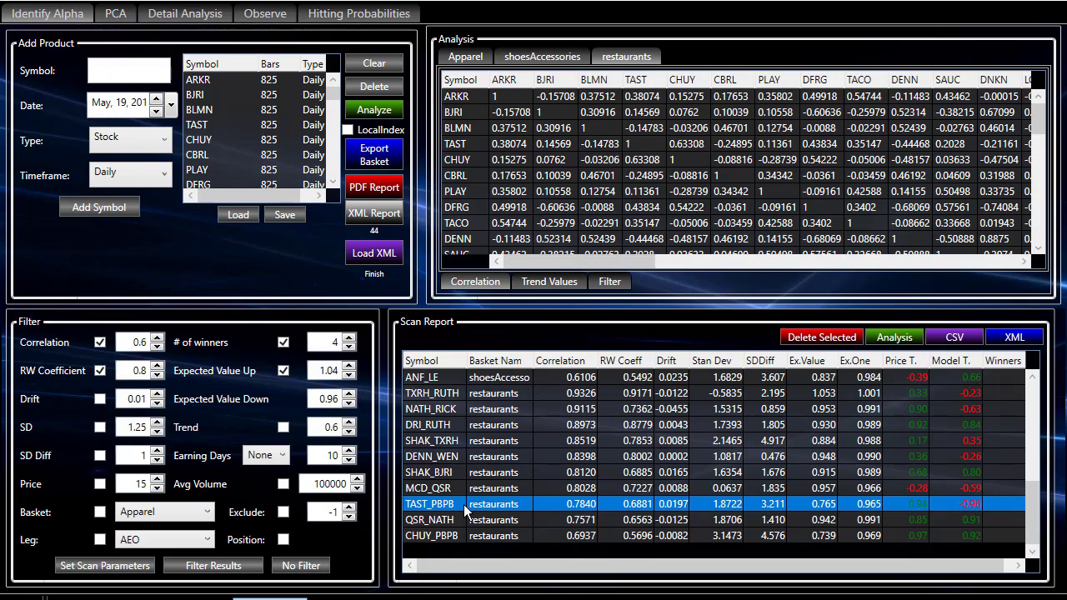
{"action": "mouse_move", "coordinate": [571, 516]}
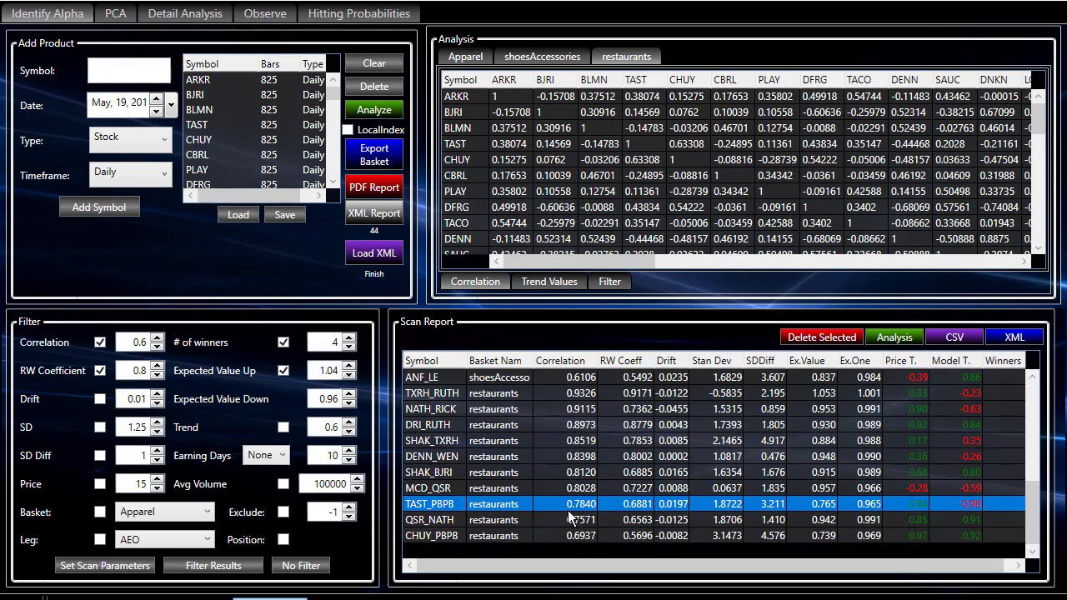
{"action": "mouse_move", "coordinate": [631, 517]}
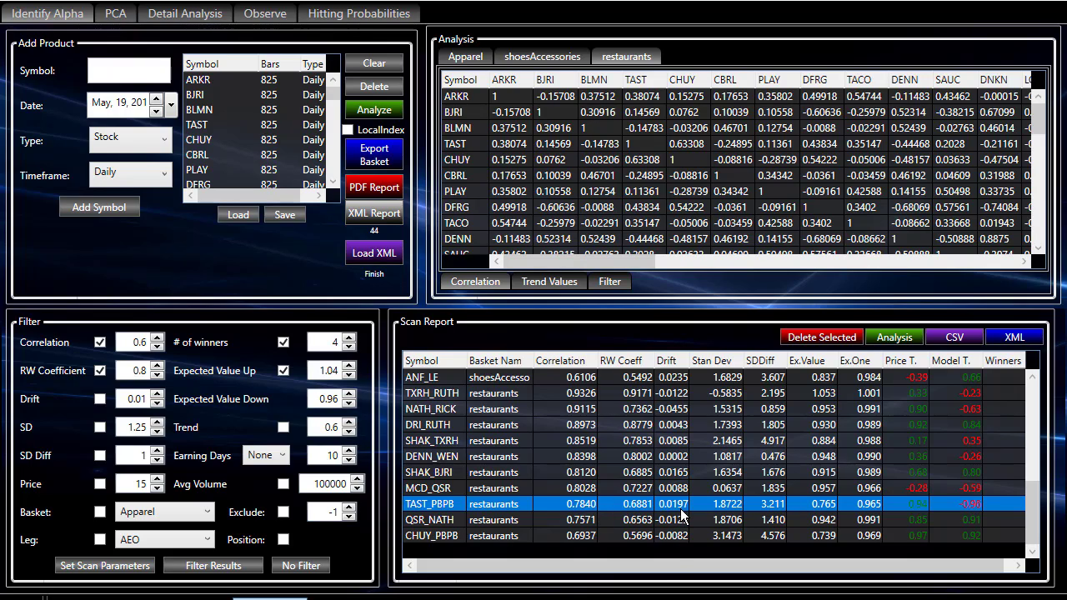
- Scroll the filtered scan report to review the restaurant pairs' Winners counts
{"action": "scroll", "scroll_direction": "right", "scroll_amount": 3}
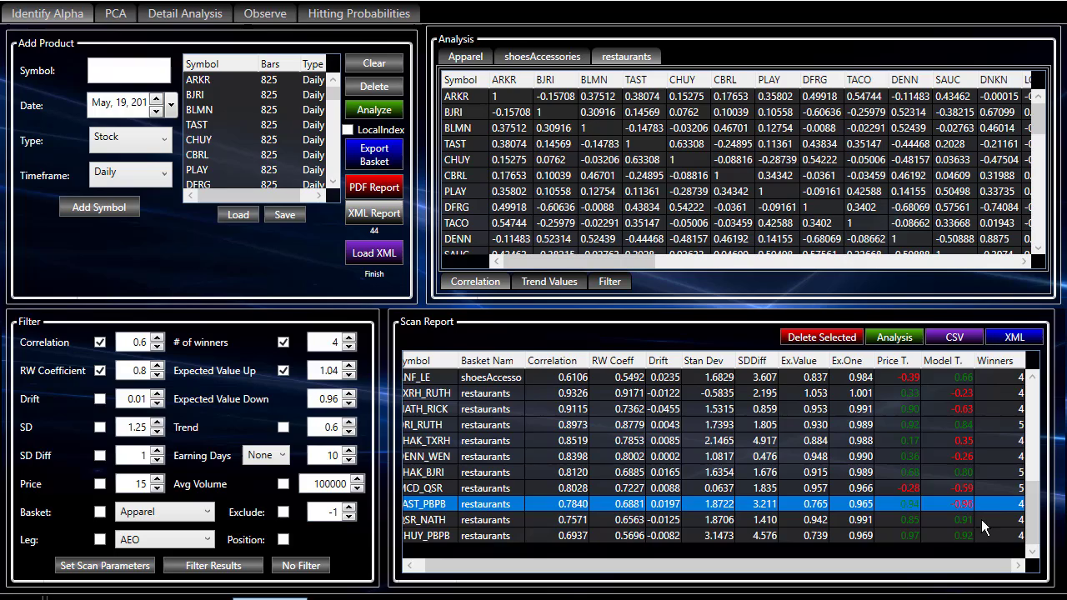
{"action": "mouse_move", "coordinate": [1006, 514]}
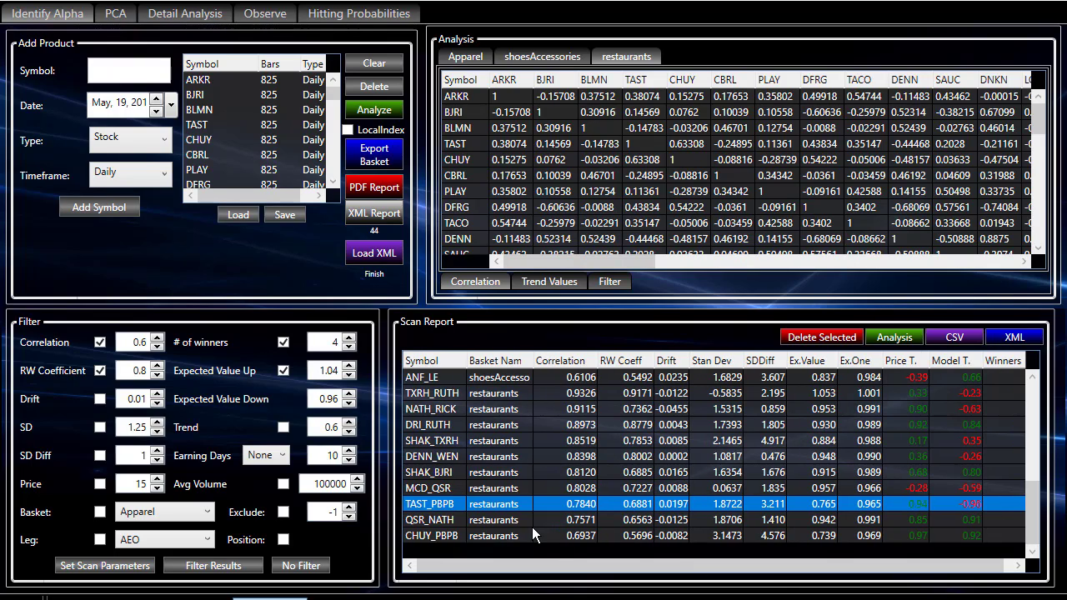
{"action": "mouse_move", "coordinate": [935, 394]}
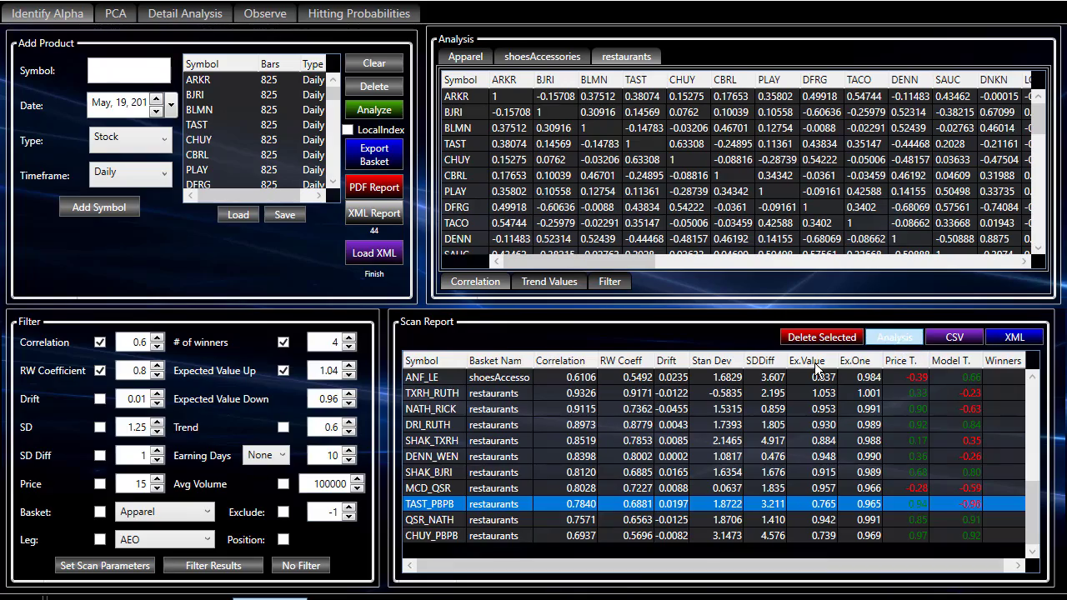
- Open TAST_PBPB in Detail Analysis to view its spread chart and 0.78395 correlation
{"action": "double_click", "coordinate": [430, 503]}
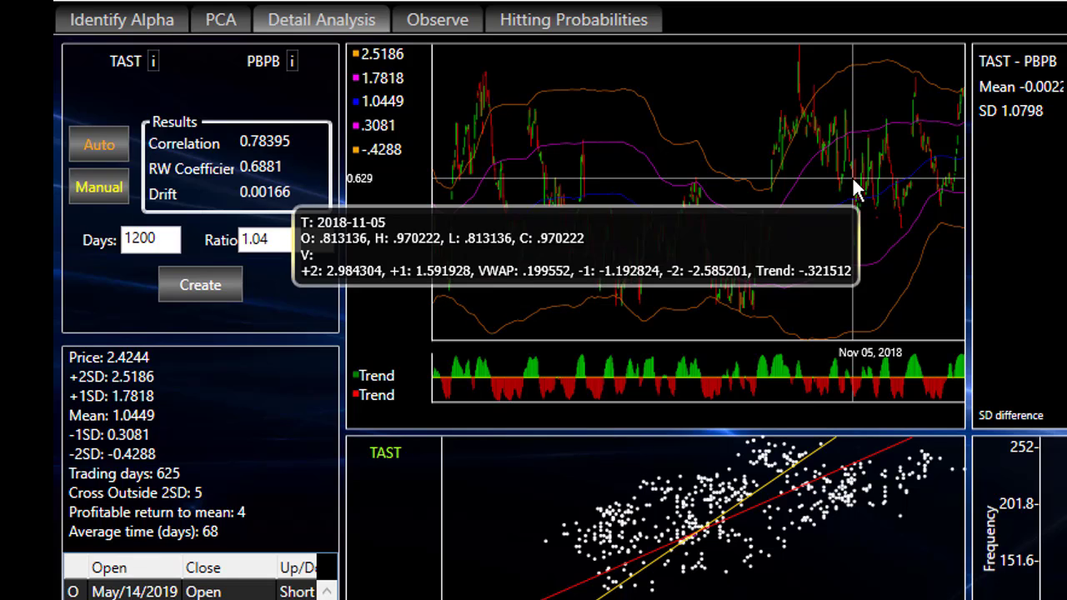
{"action": "mouse_move", "coordinate": [700, 321]}
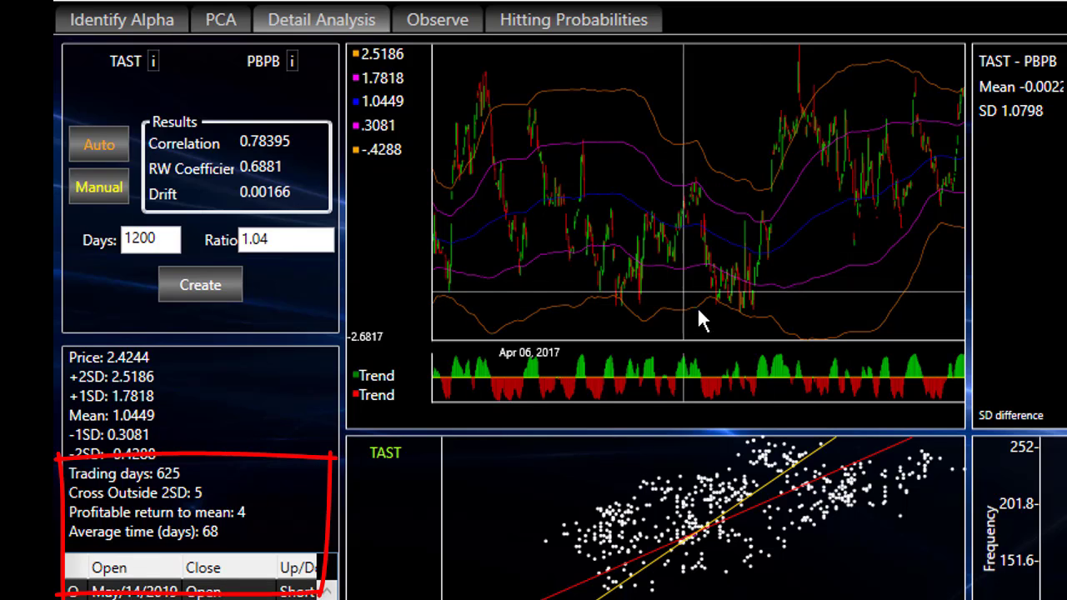
{"action": "mouse_move", "coordinate": [956, 125]}
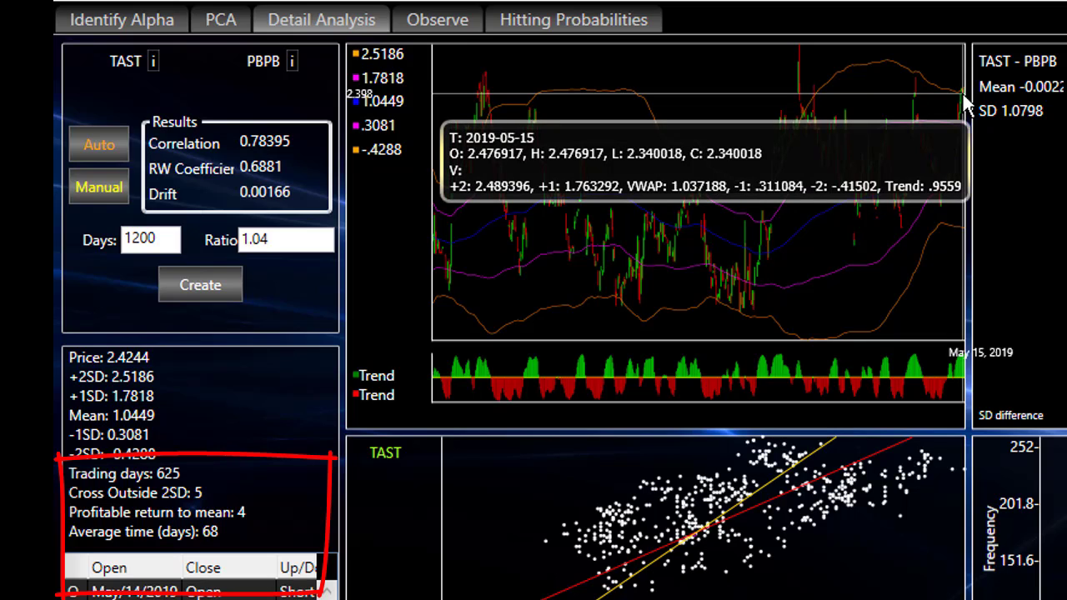
{"action": "mouse_move", "coordinate": [829, 183]}
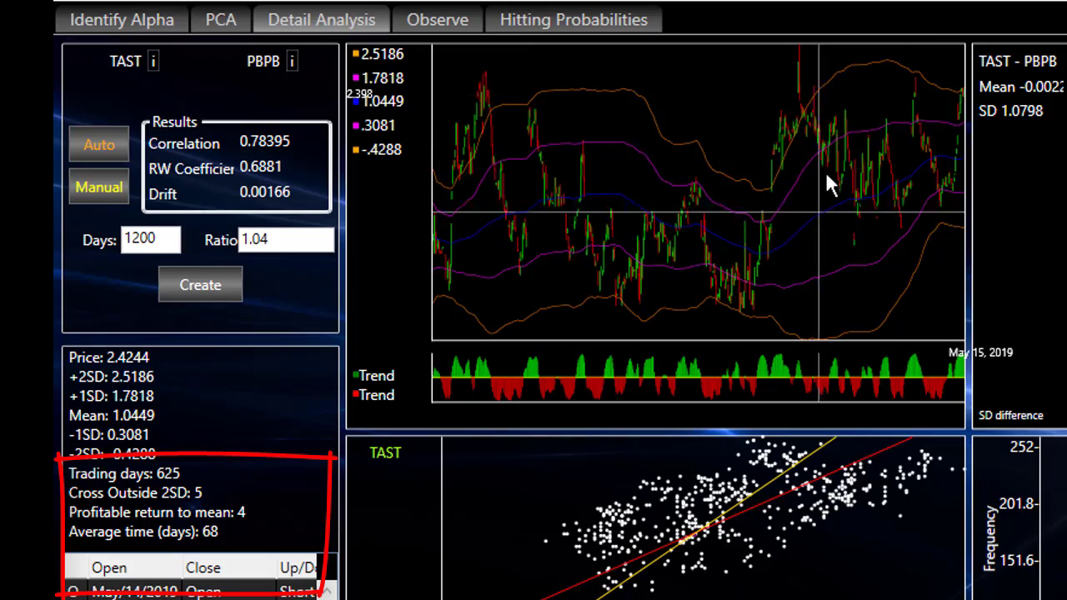
{"action": "mouse_move", "coordinate": [771, 283]}
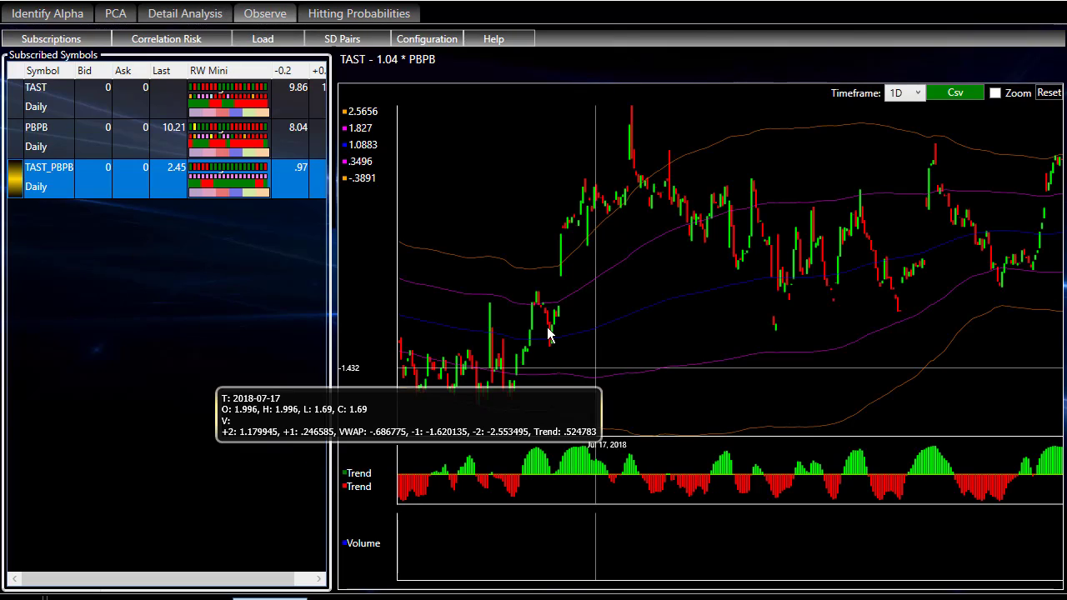
{"action": "mouse_move", "coordinate": [425, 371]}
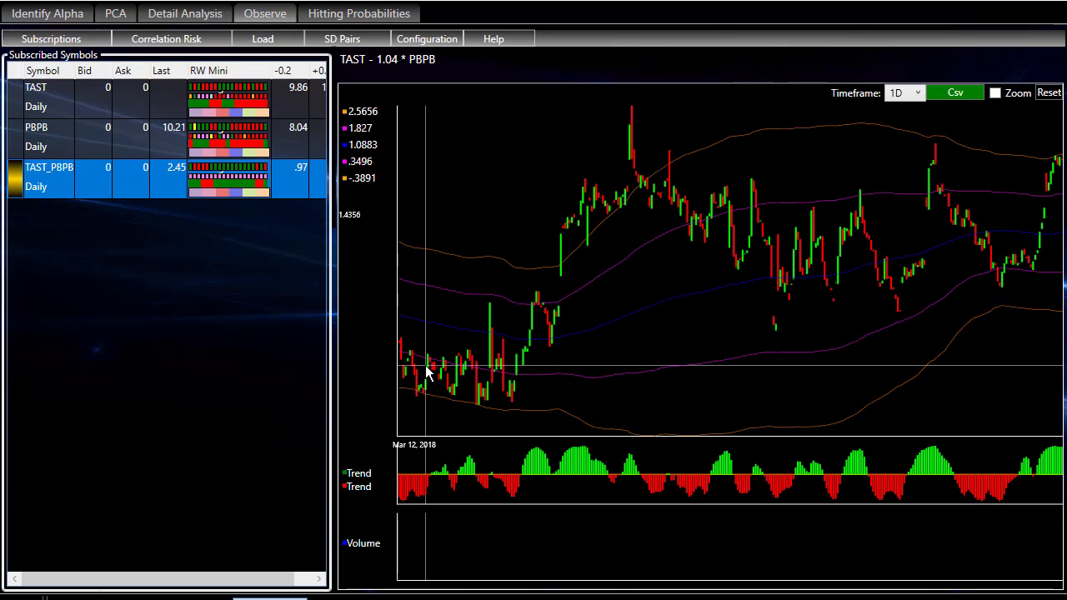
{"action": "mouse_move", "coordinate": [1003, 286]}
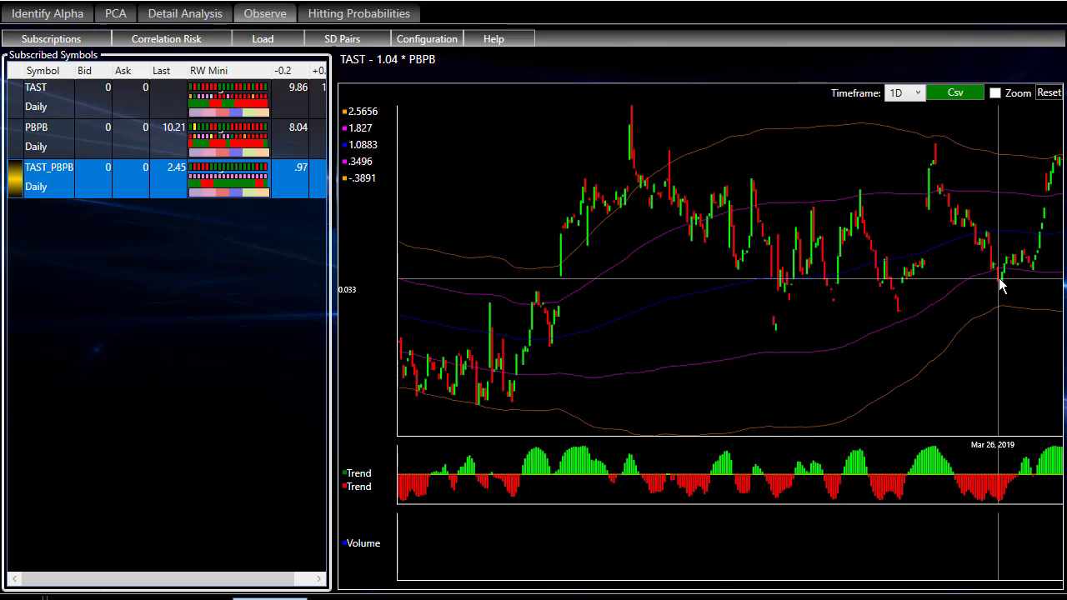
{"action": "mouse_move", "coordinate": [1055, 163]}
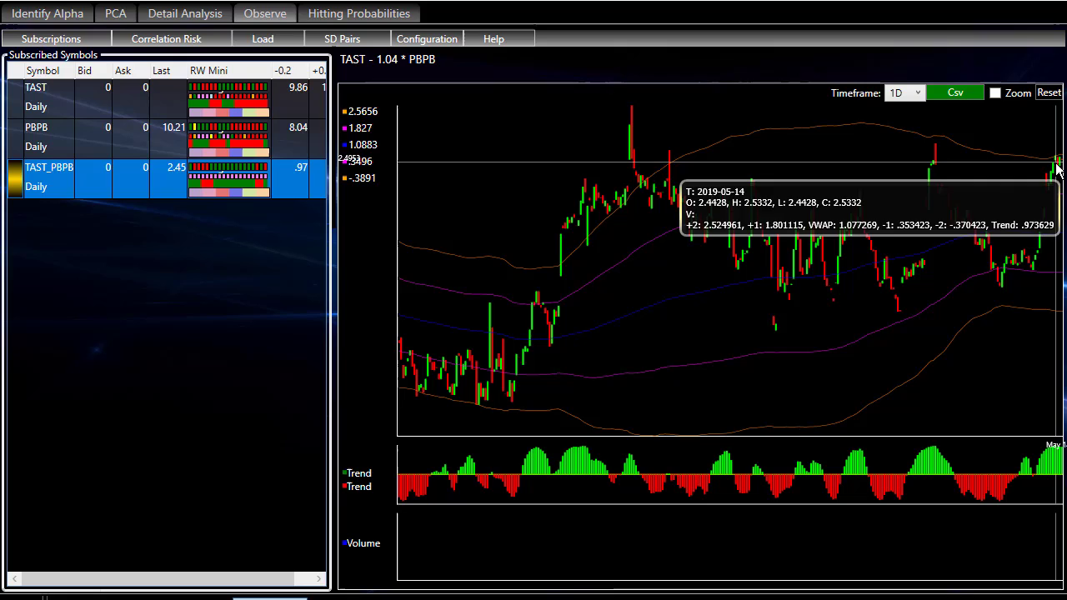
{"action": "mouse_move", "coordinate": [1057, 167]}
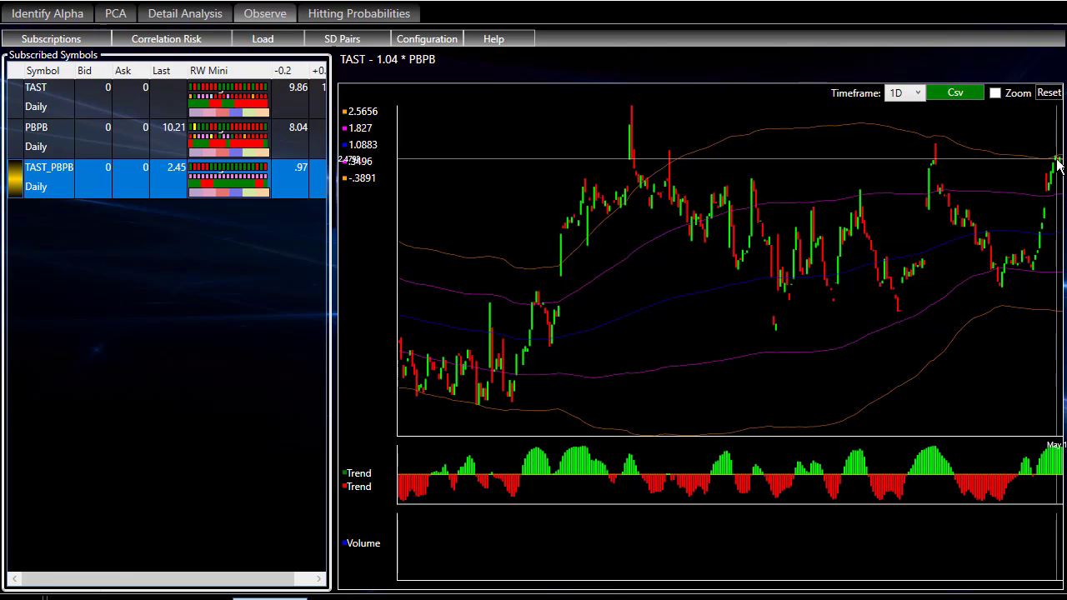
{"action": "mouse_move", "coordinate": [1057, 163]}
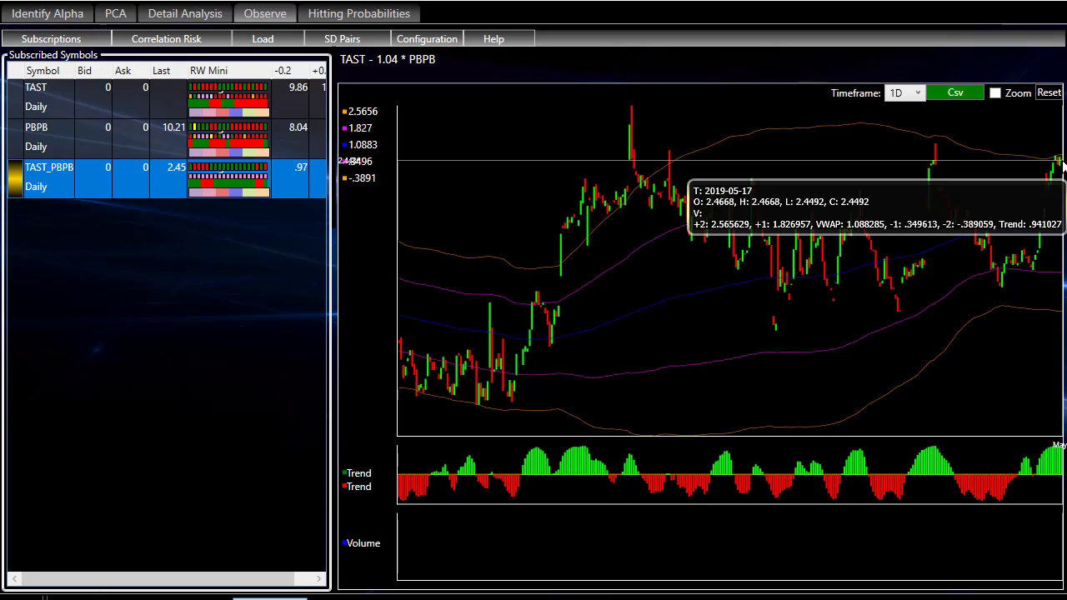
{"action": "mouse_move", "coordinate": [1052, 155]}
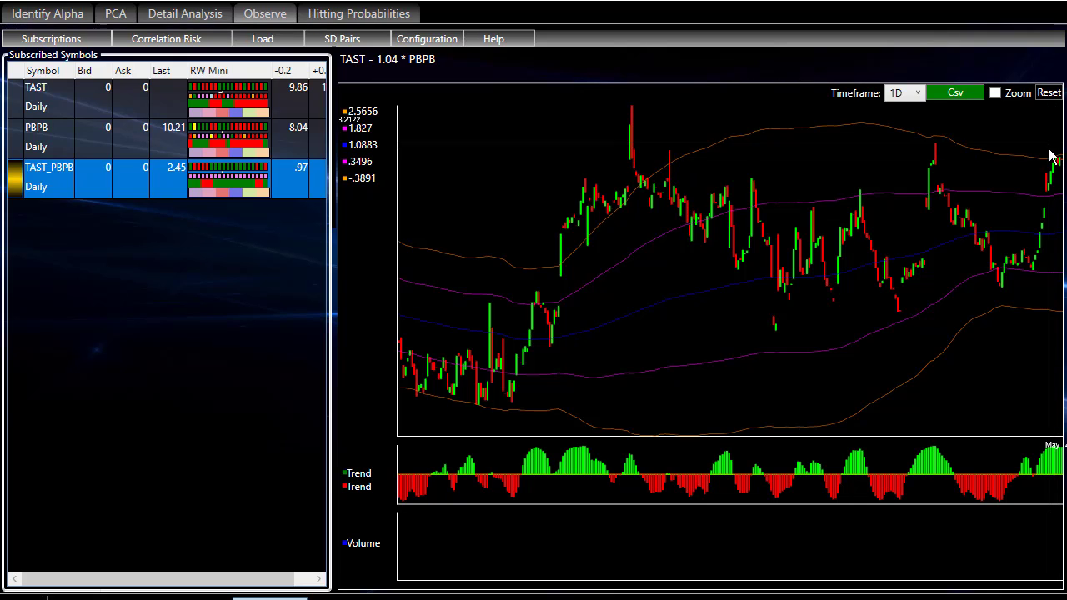
{"action": "mouse_move", "coordinate": [1049, 167]}
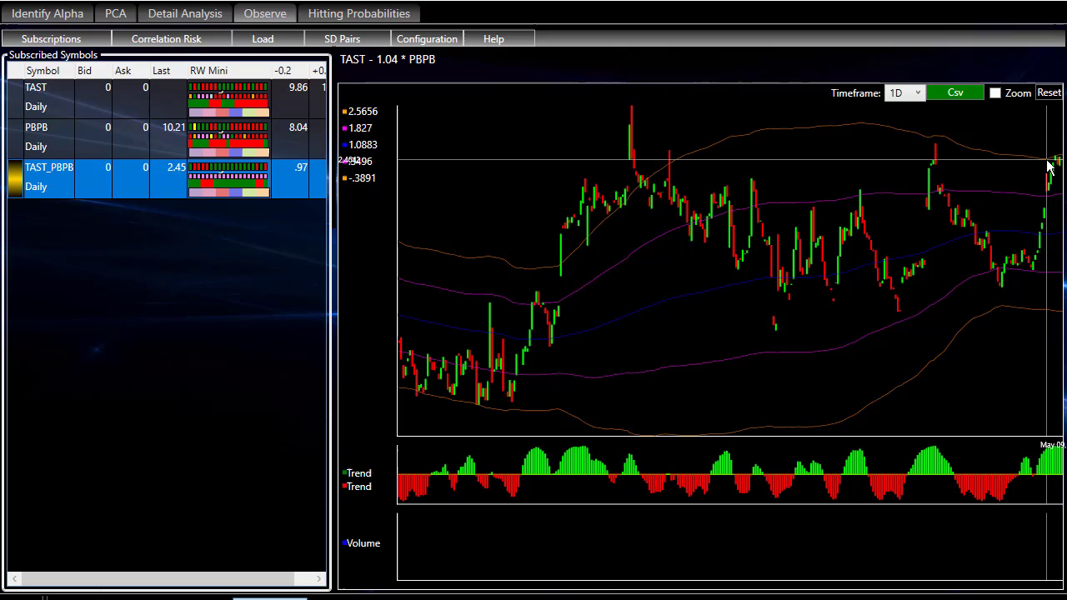
{"action": "mouse_move", "coordinate": [1055, 162]}
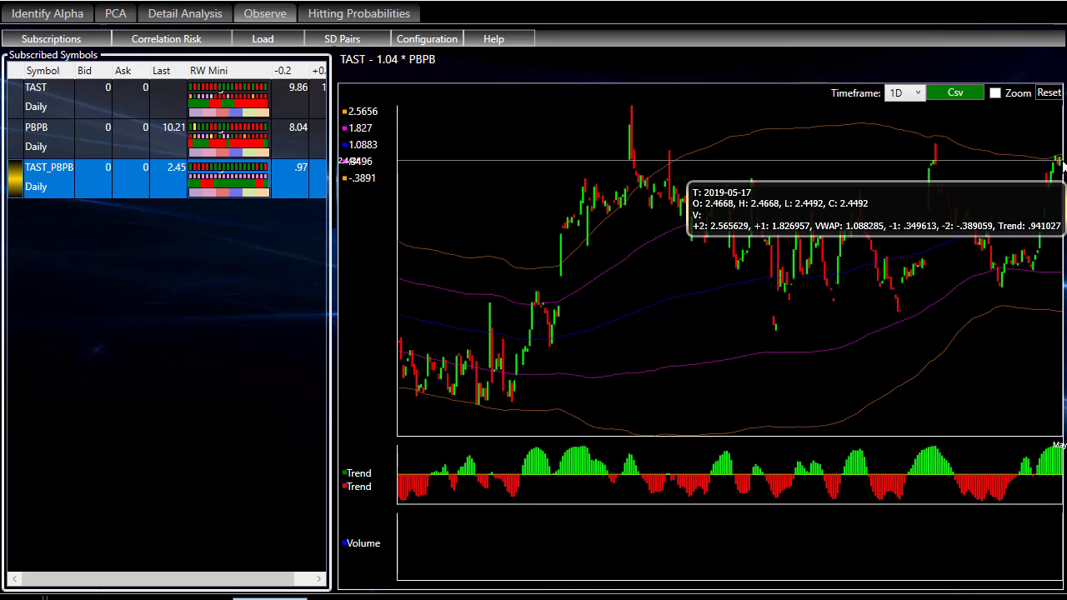
{"action": "mouse_move", "coordinate": [1057, 175]}
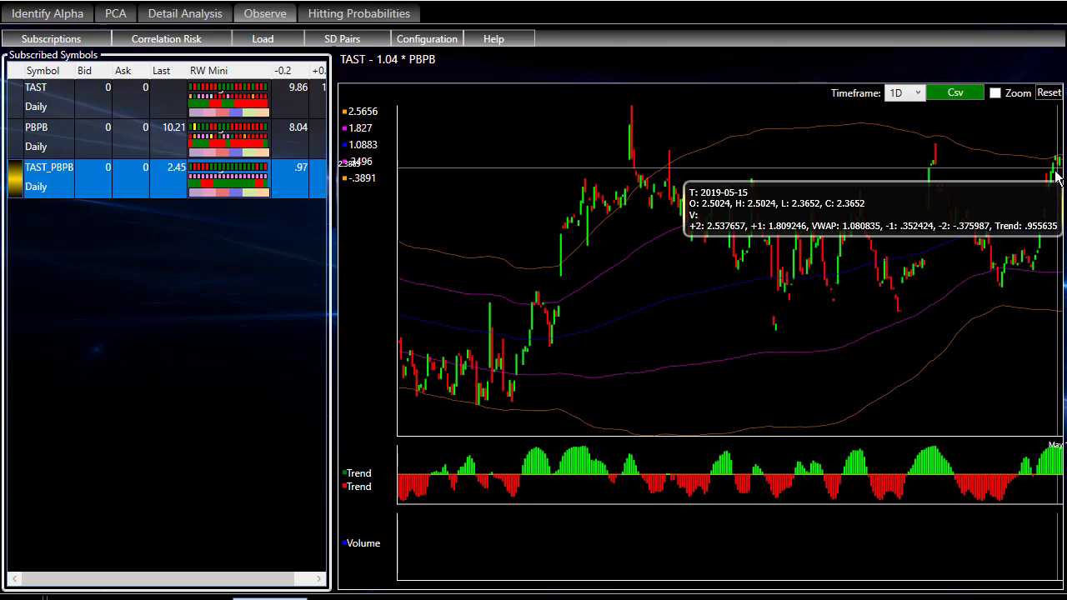
{"action": "mouse_move", "coordinate": [1048, 184]}
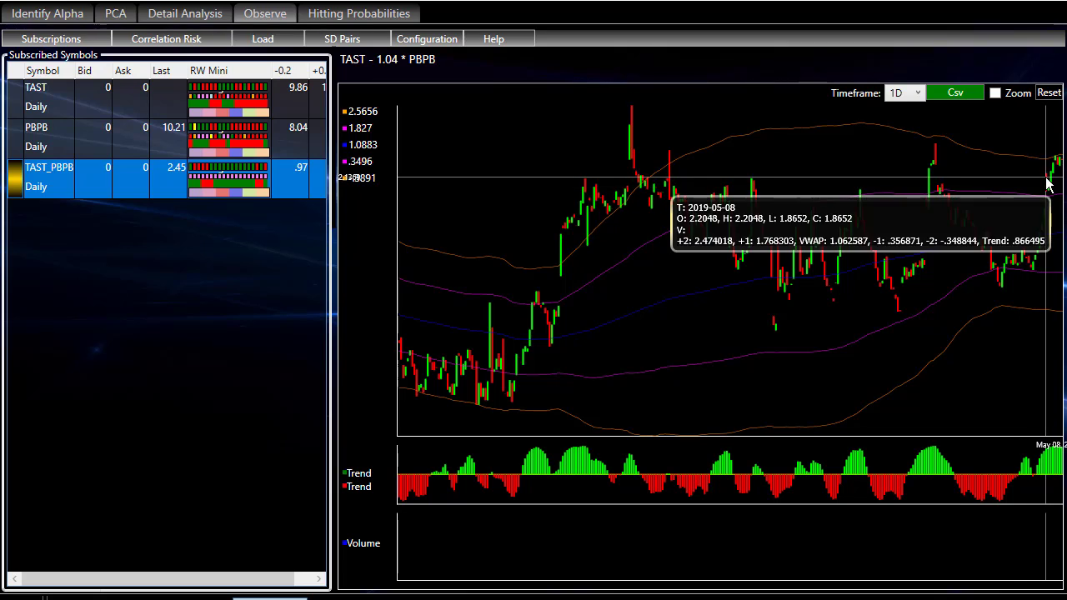
{"action": "mouse_move", "coordinate": [1009, 260]}
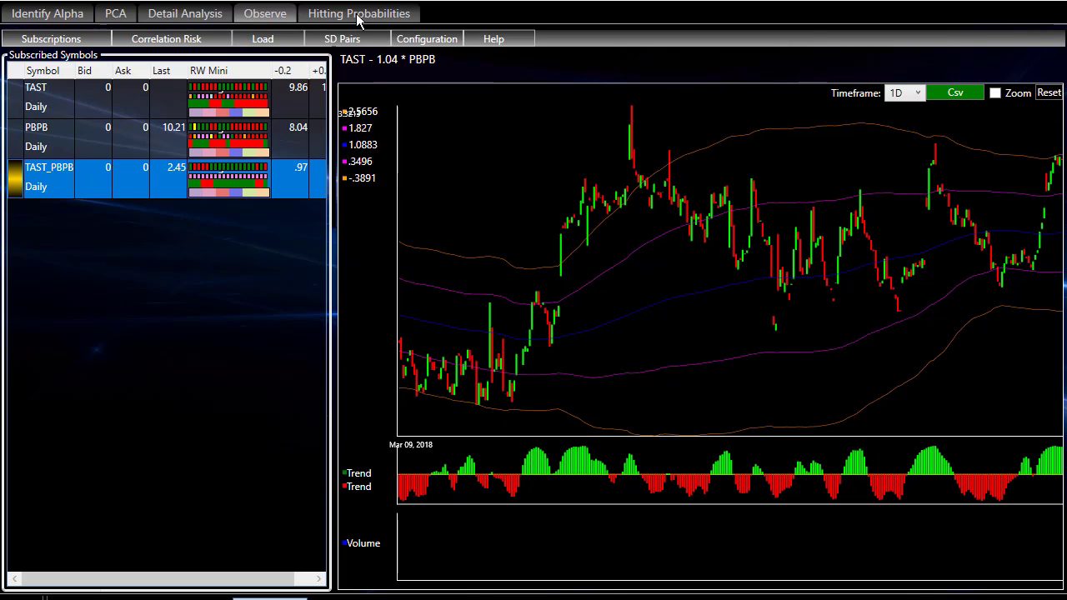
- Load TAST_PBPB data and run a 10000-path simulation toward target 1.09
{"action": "left_click", "coordinate": [359, 13]}
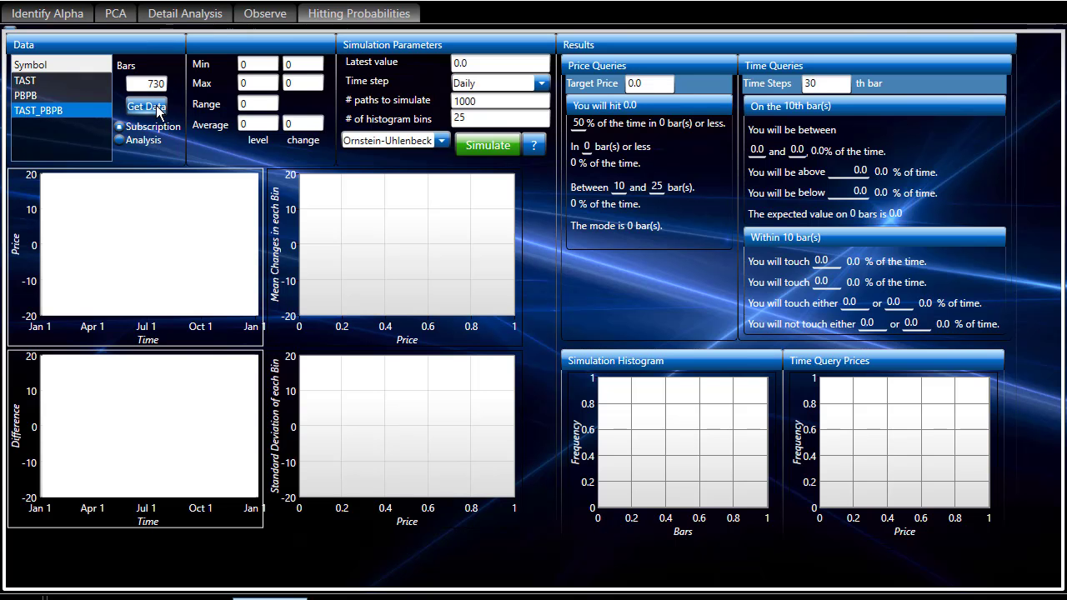
{"action": "left_click", "coordinate": [146, 106]}
{"action": "type", "text": "0"}
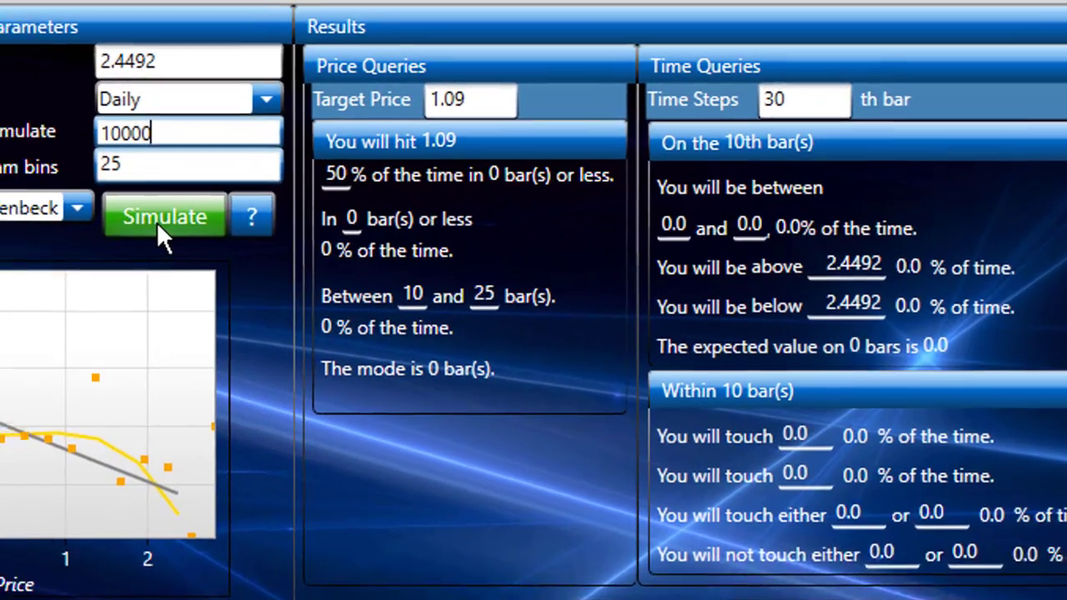
{"action": "left_click", "coordinate": [164, 216]}
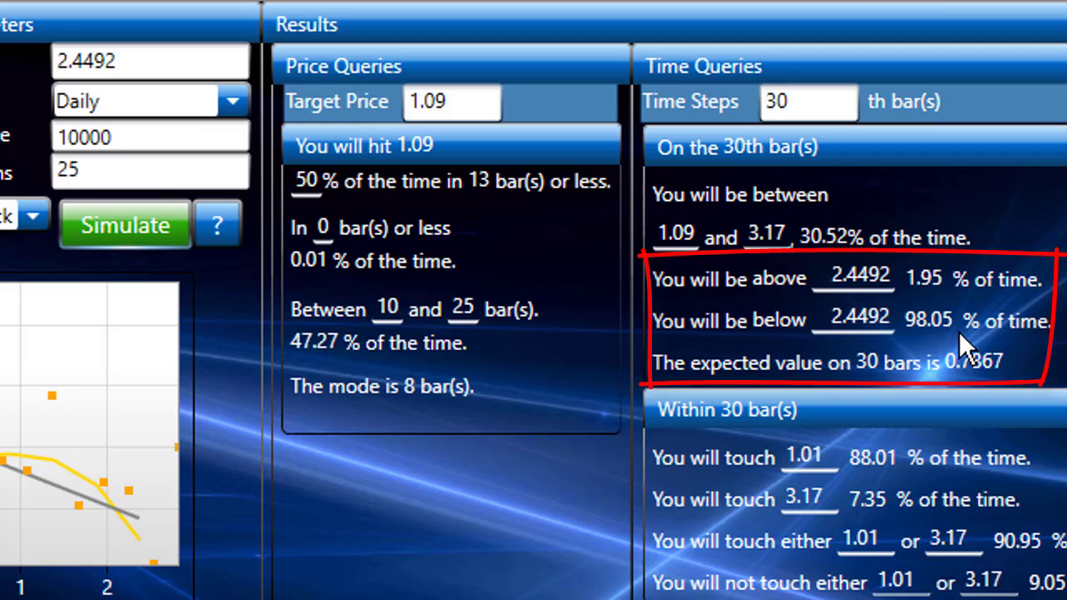
{"action": "left_click", "coordinate": [852, 319]}
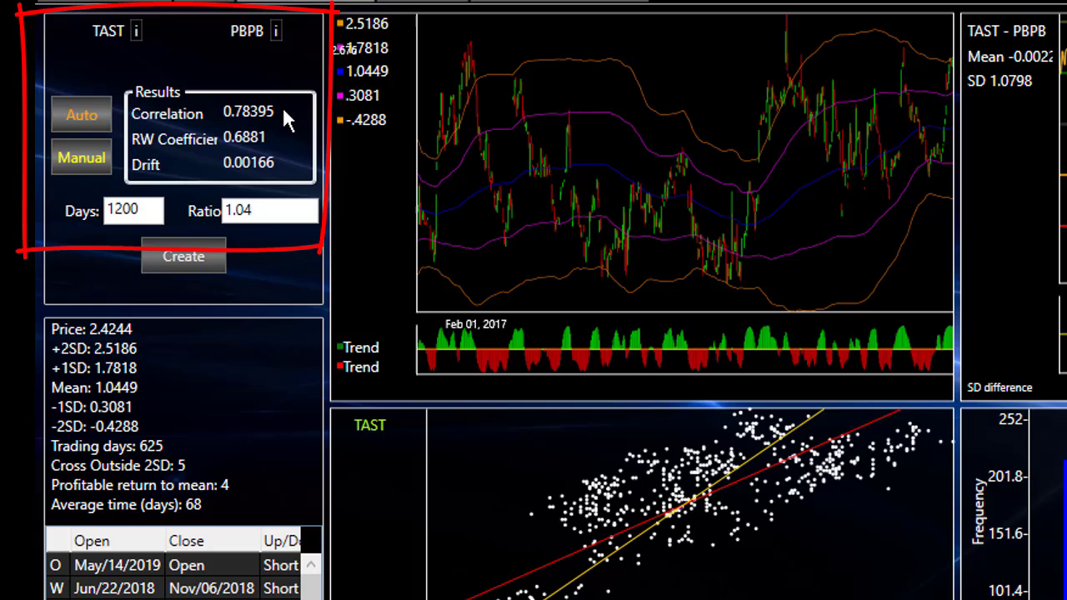
{"action": "mouse_move", "coordinate": [216, 304]}
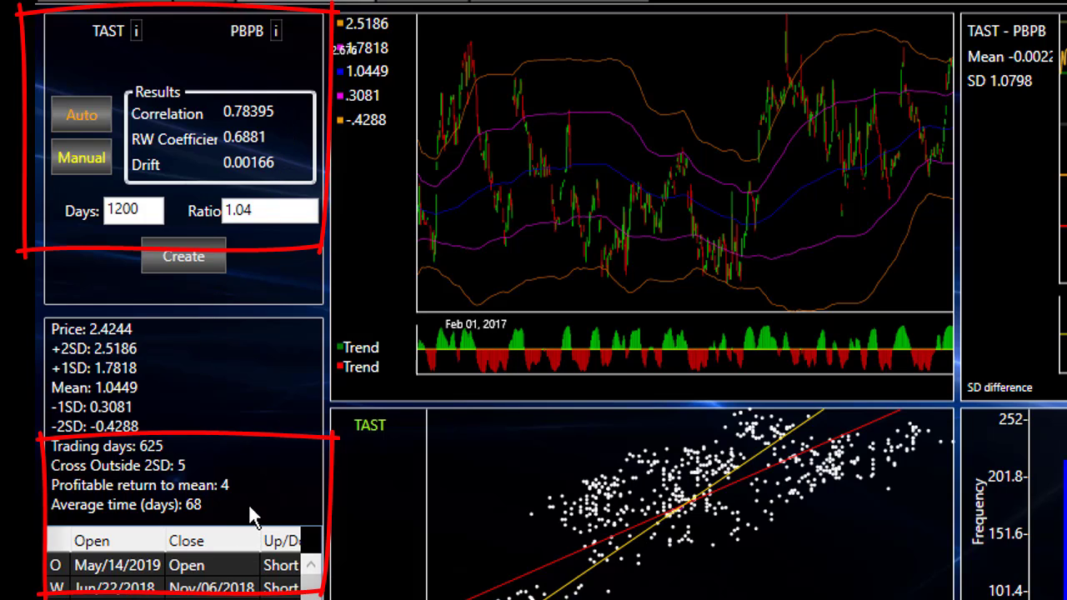
{"action": "mouse_move", "coordinate": [238, 496]}
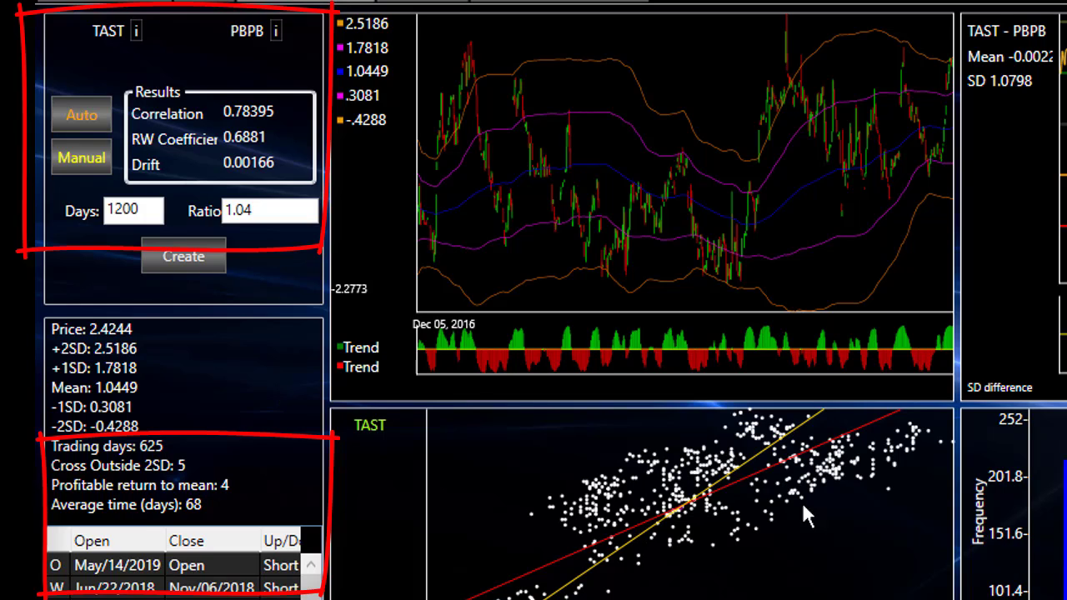
{"action": "mouse_move", "coordinate": [571, 333]}
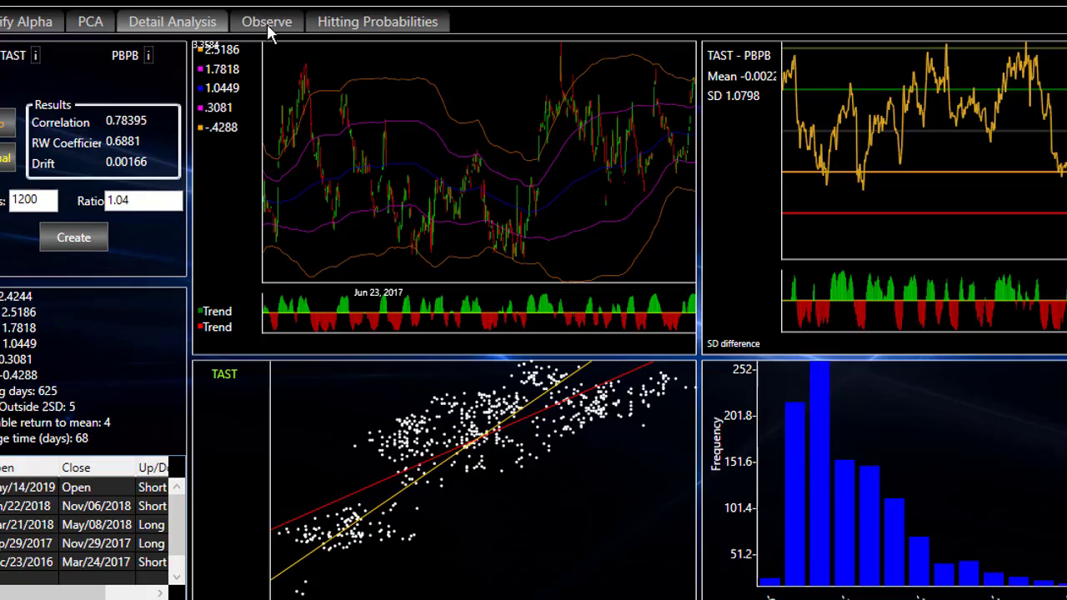
- Return to the Observe tab showing the TAST − 1.04 × PBPB spread chart
{"action": "left_click", "coordinate": [267, 21]}
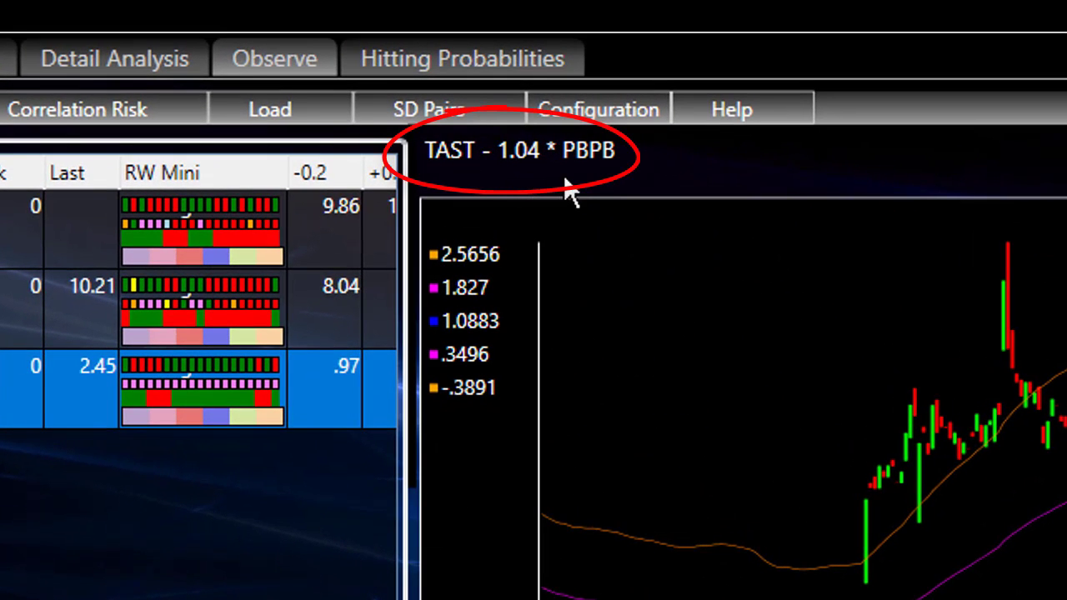
{"action": "mouse_move", "coordinate": [592, 196]}
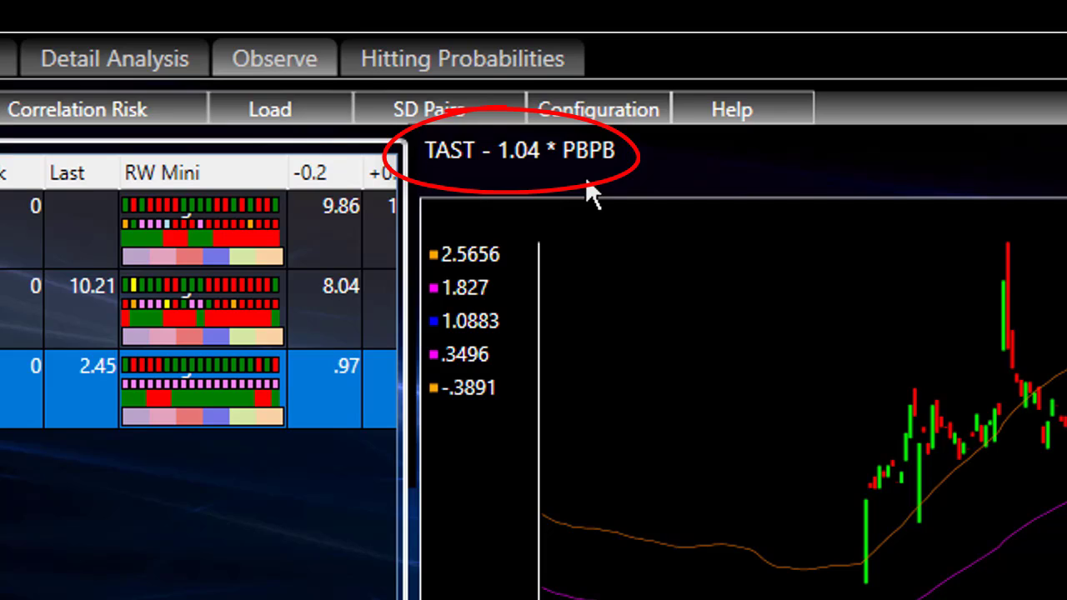
{"action": "mouse_move", "coordinate": [450, 200]}
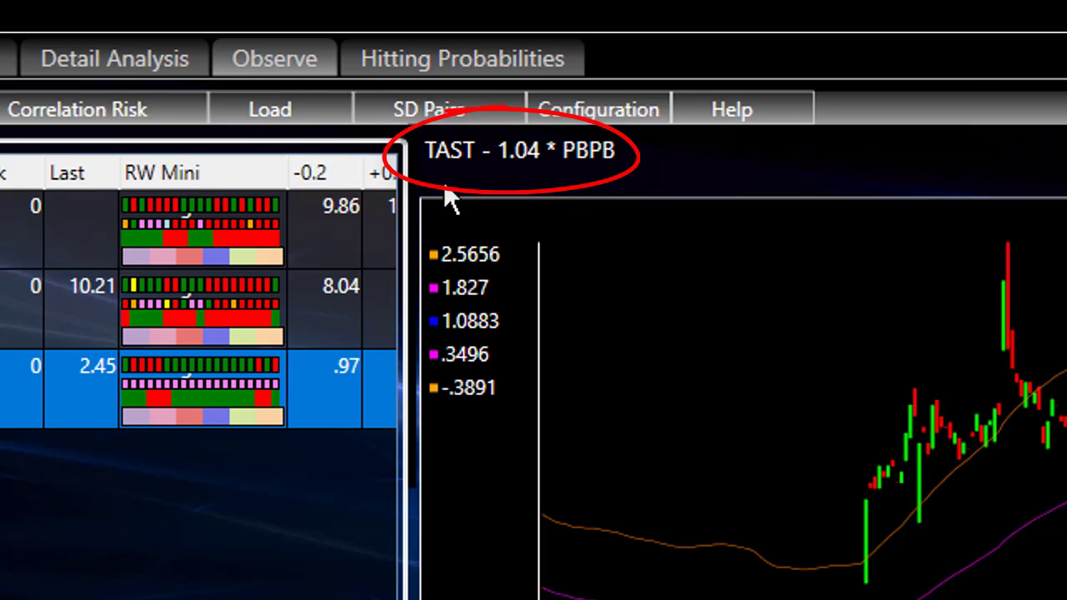
{"action": "mouse_move", "coordinate": [530, 204]}
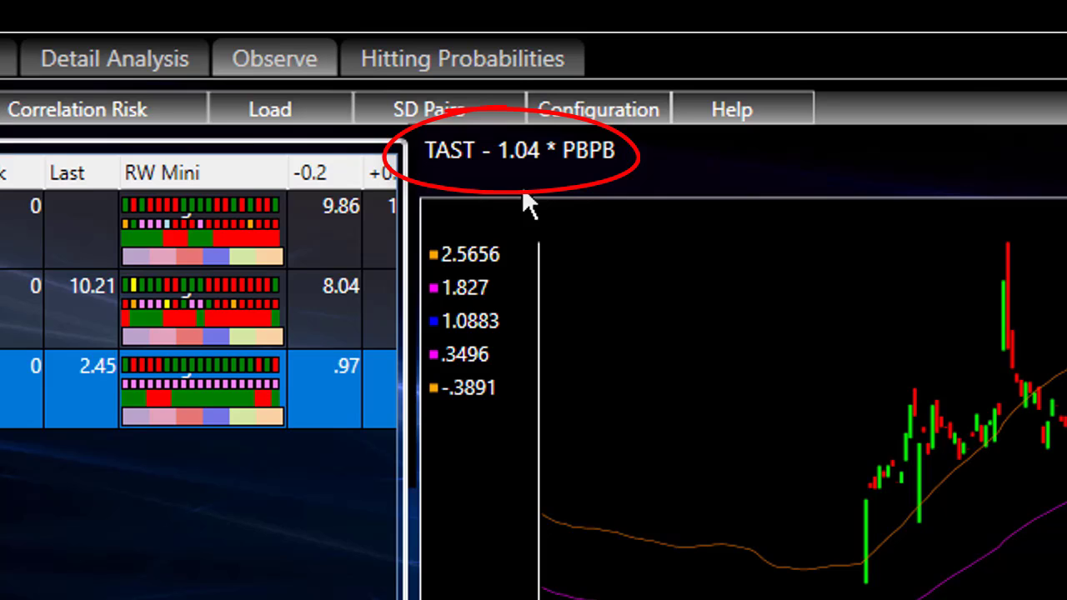
{"action": "mouse_move", "coordinate": [608, 208]}
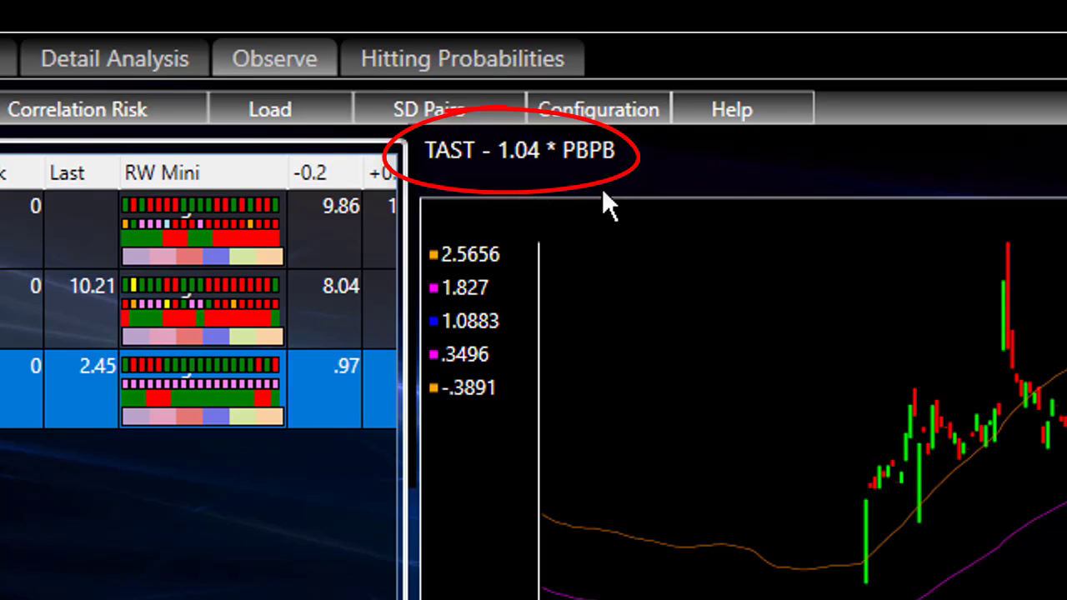